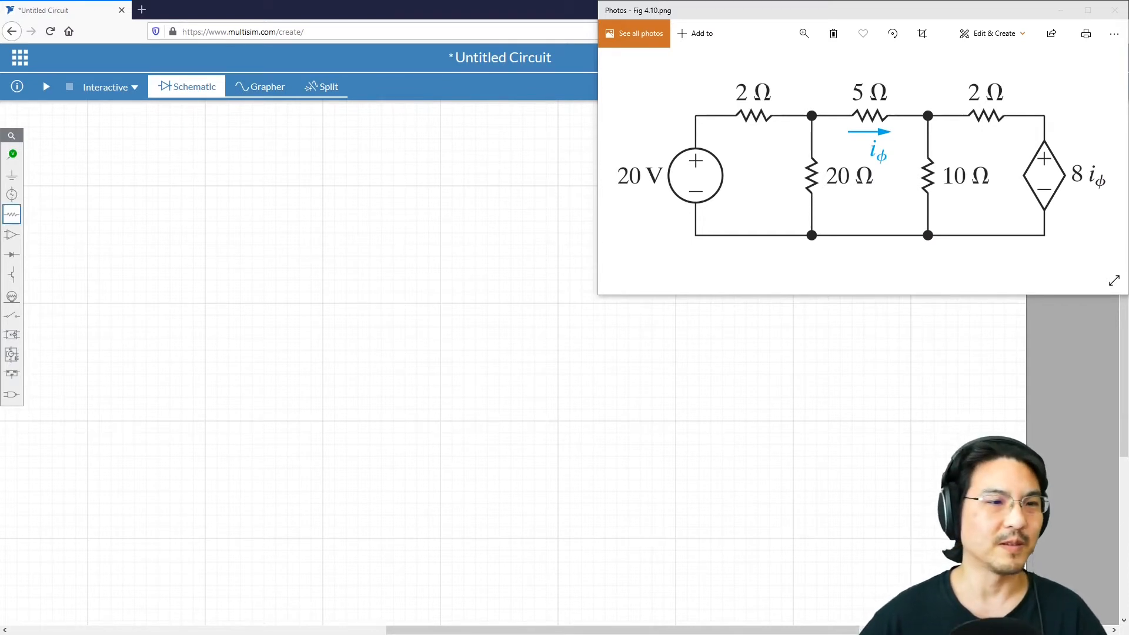
Place resistors R1–R5, with R1–R3 in a row and R4, R5 turned vertical.
left_click(12, 214)
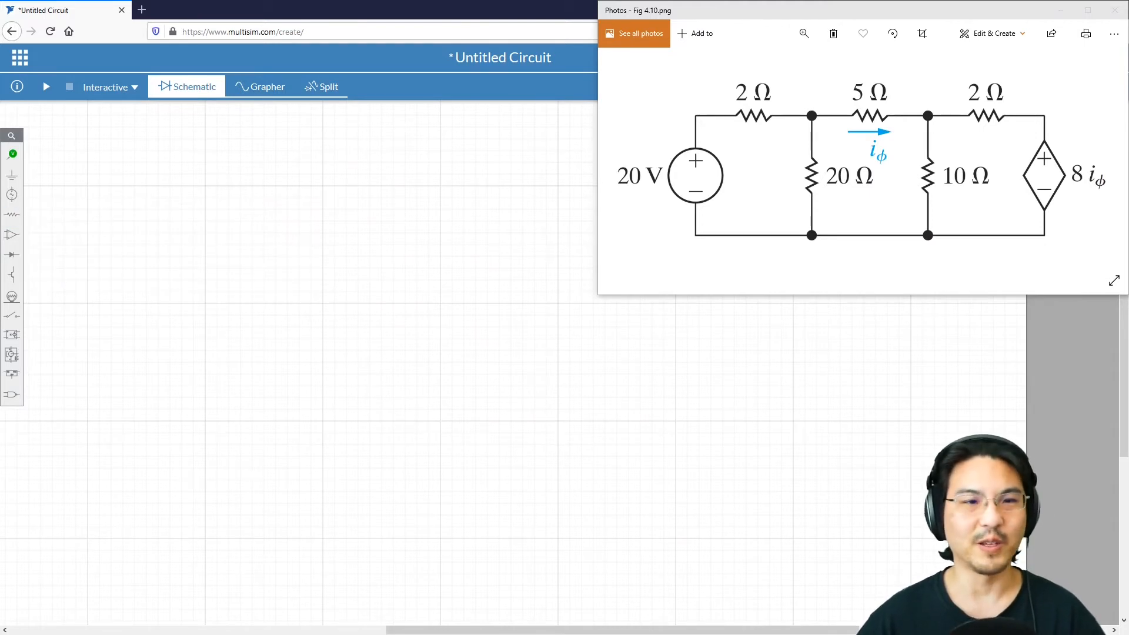
left_click(210, 254)
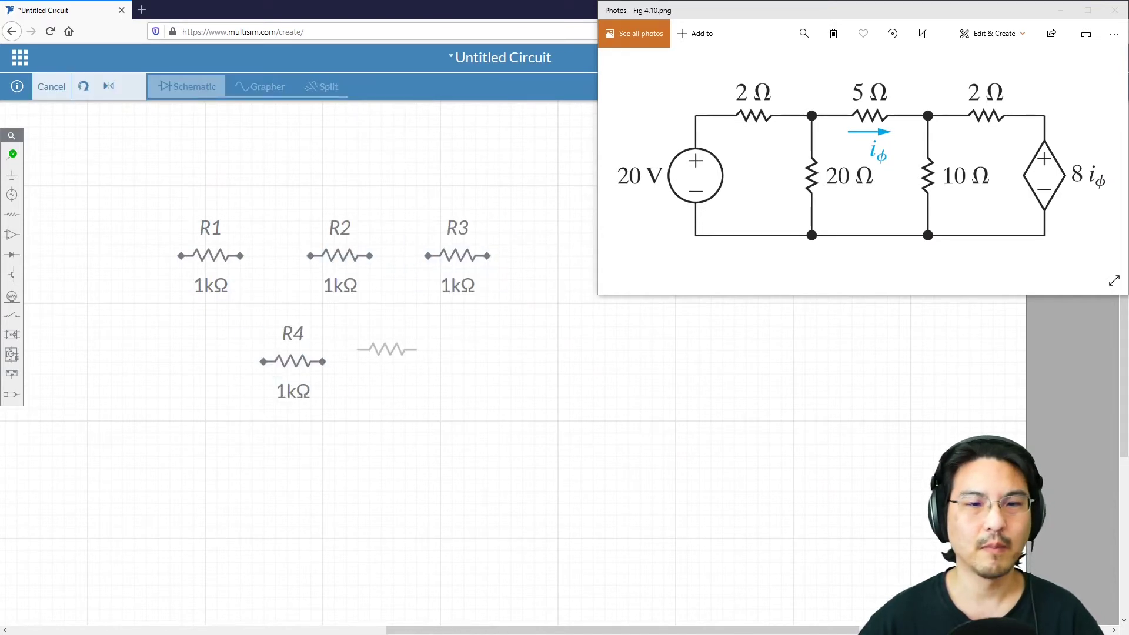
left_click(291, 361)
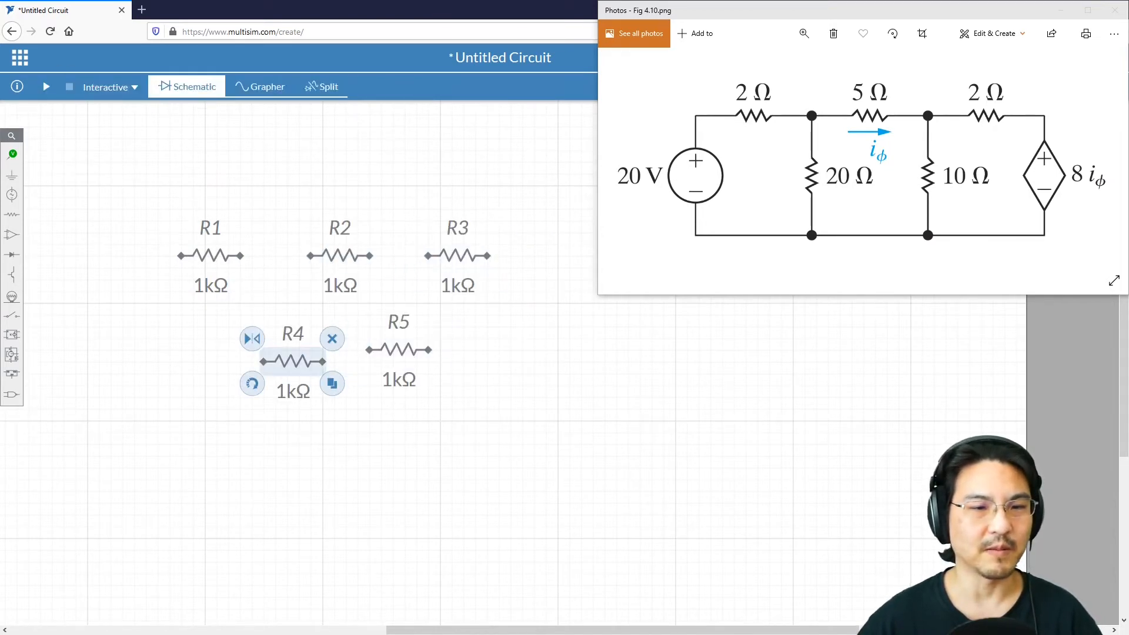
left_click(252, 382)
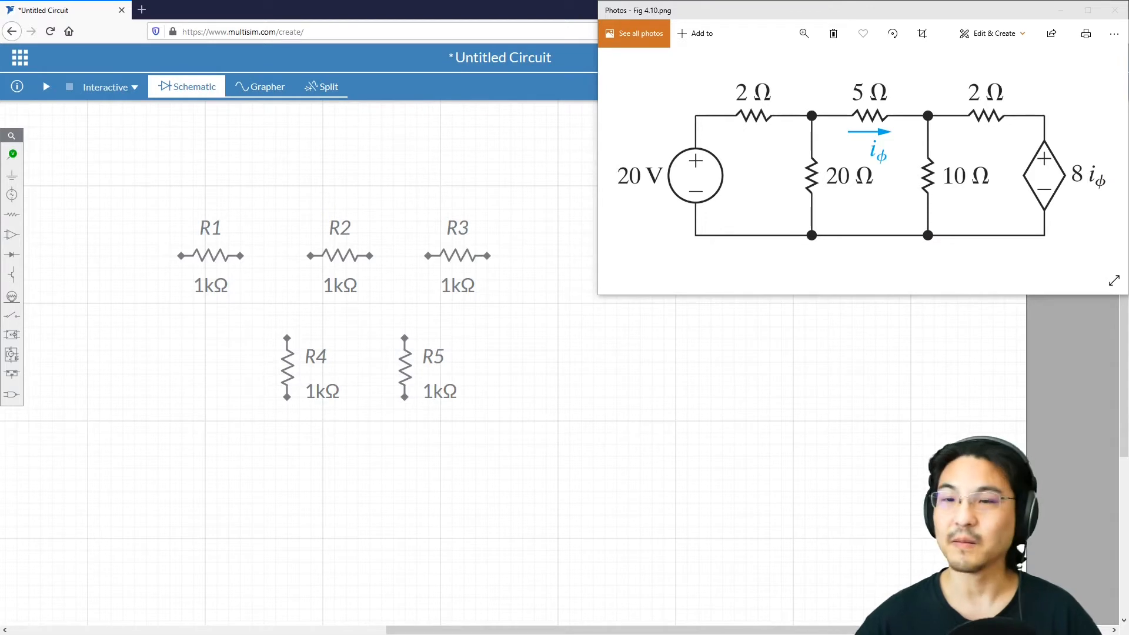
Set resistor values R1 2 Ω, R2 5 Ω, R3 2 Ω, R4 20 Ω, R5 10 Ω.
left_click(210, 255)
type("2Ω")
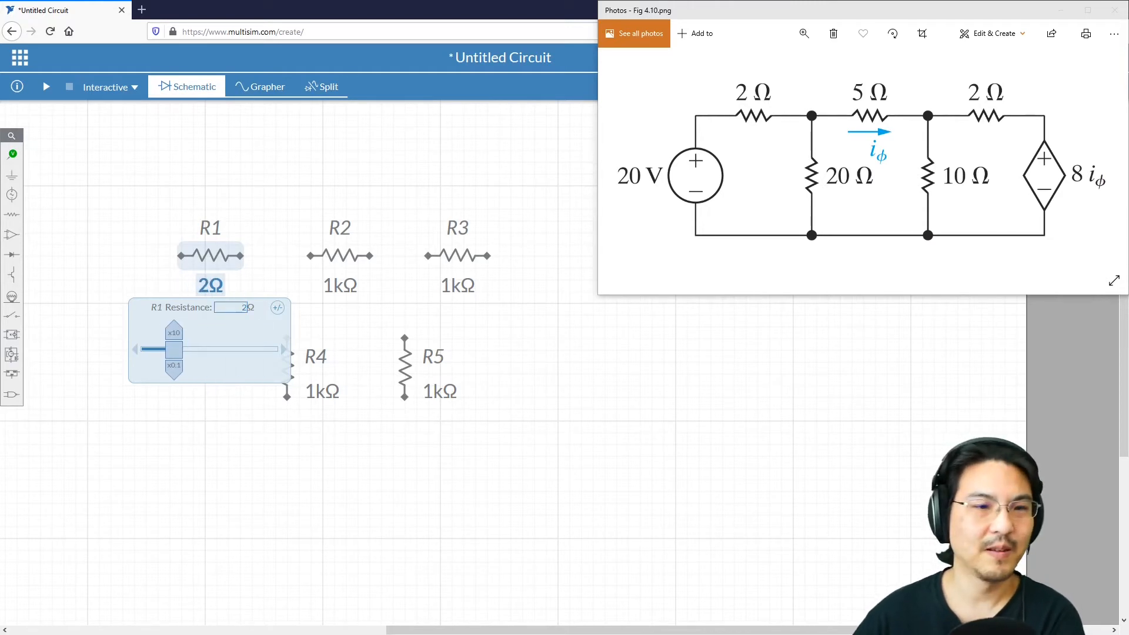
left_click(339, 256)
type("5Ω")
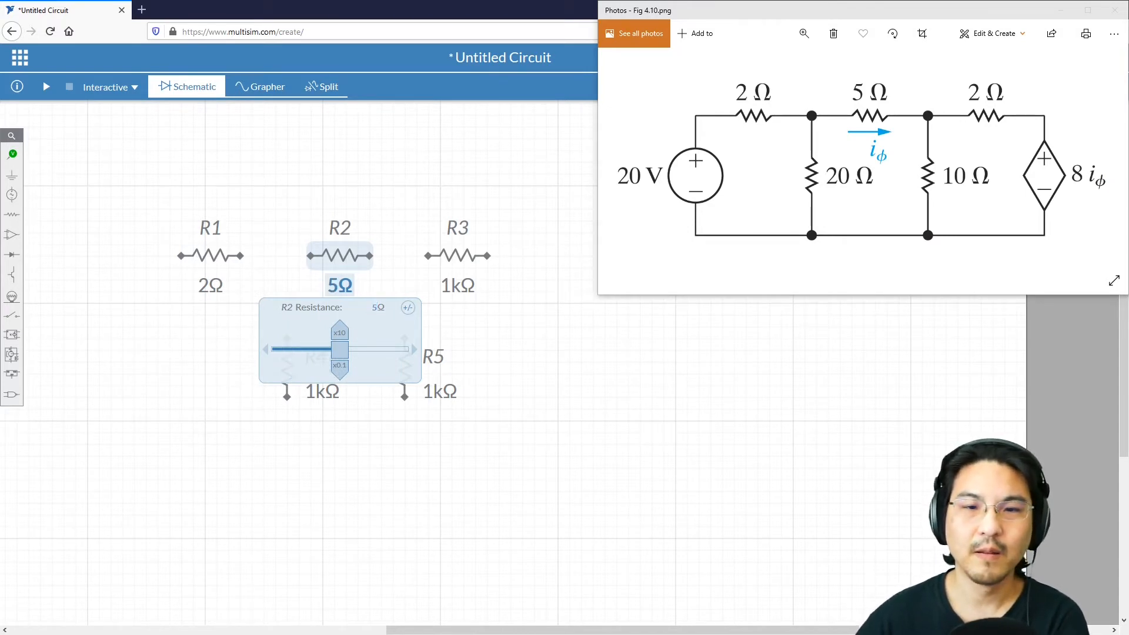
left_click(456, 256)
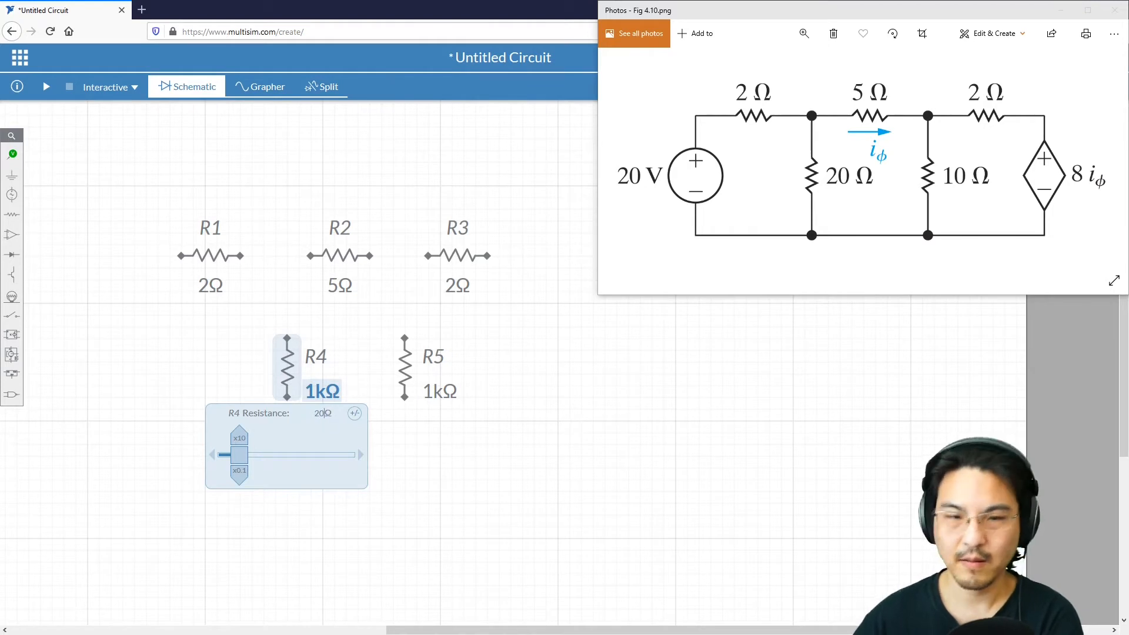
left_click(404, 367)
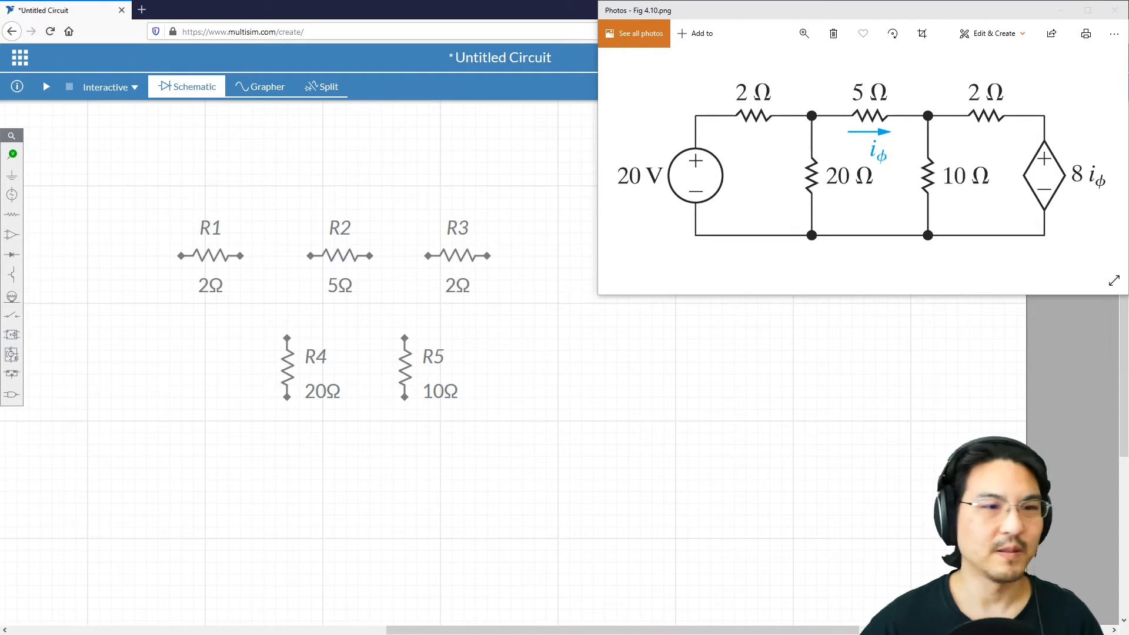
Place DC voltage source V1 at 20 V left of R4.
left_click(12, 193)
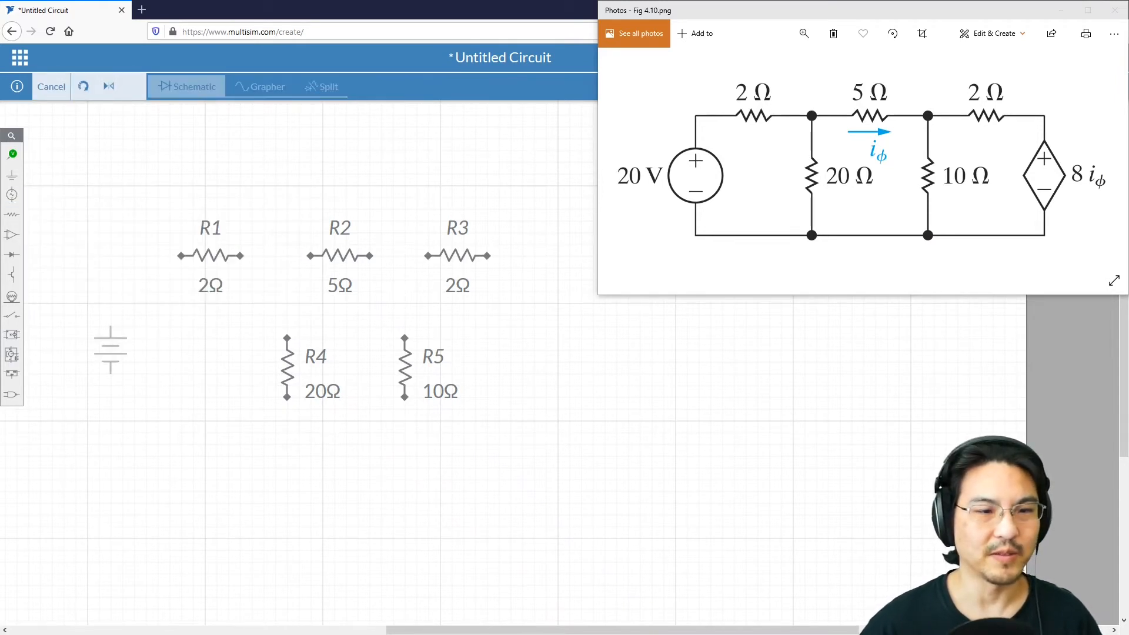
left_click(133, 351)
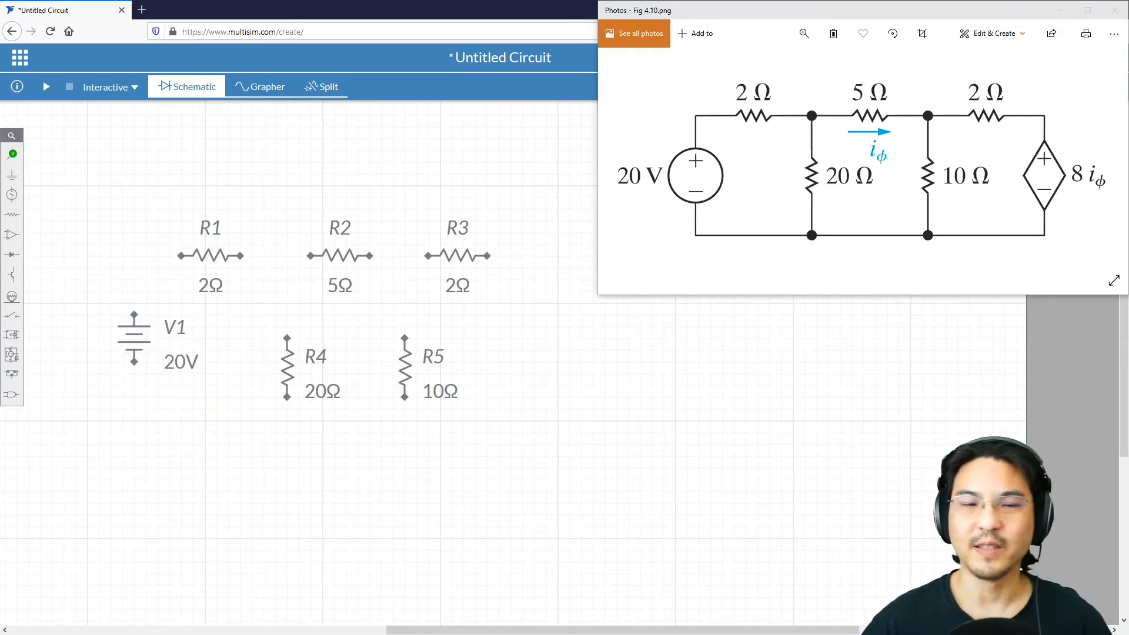
left_click(12, 334)
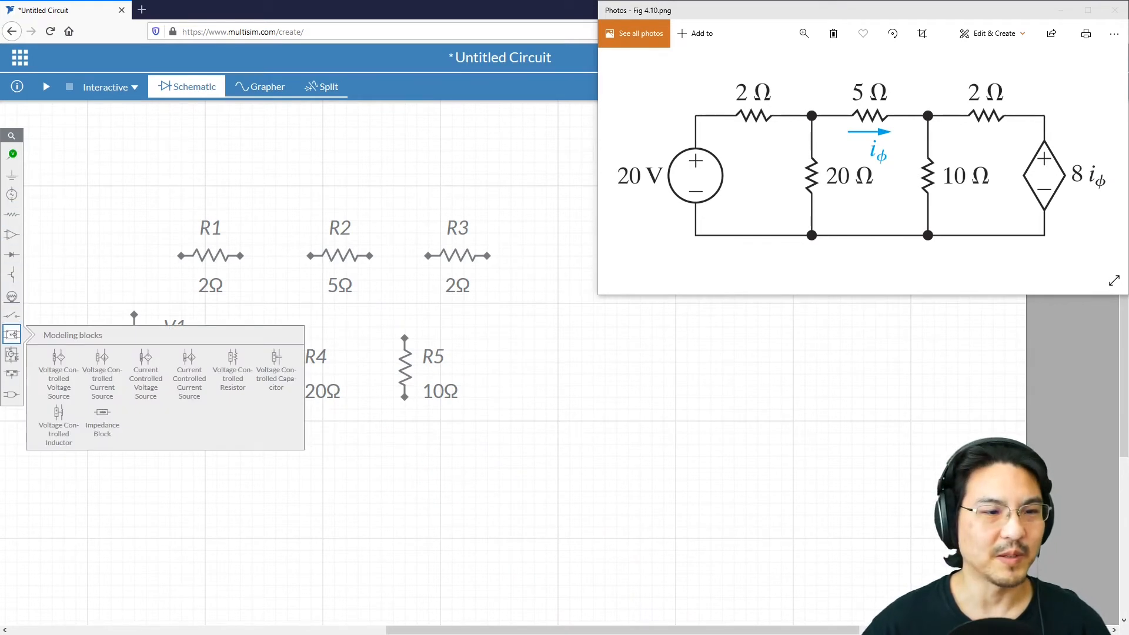
mouse_move(12, 333)
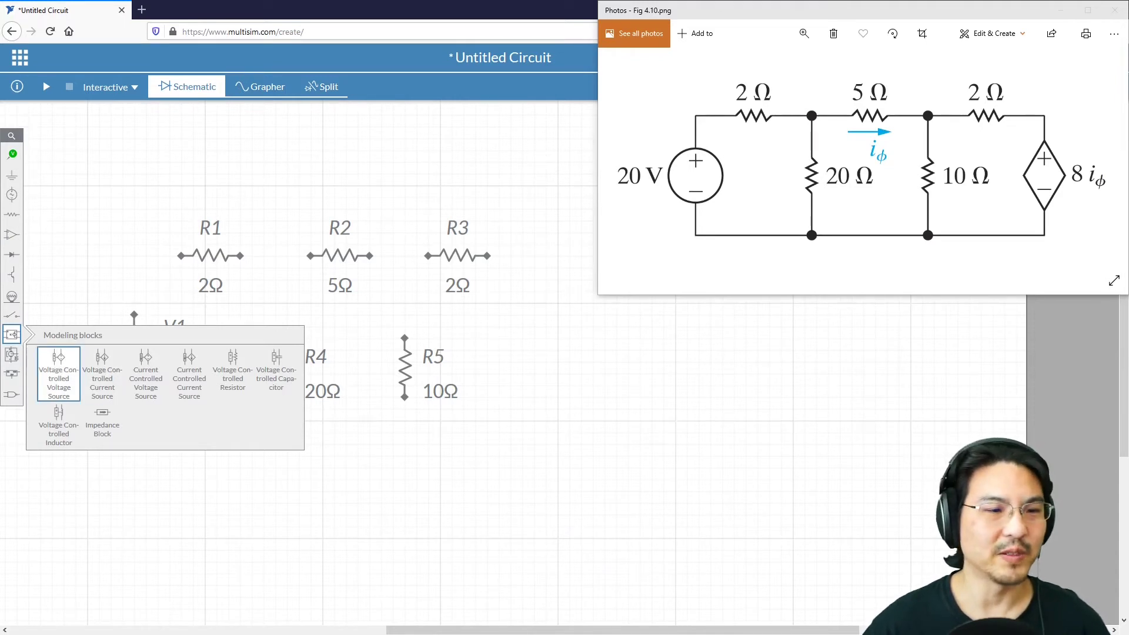
Browse the Modeling blocks palette and select Current Controlled Voltage Source.
left_click(102, 370)
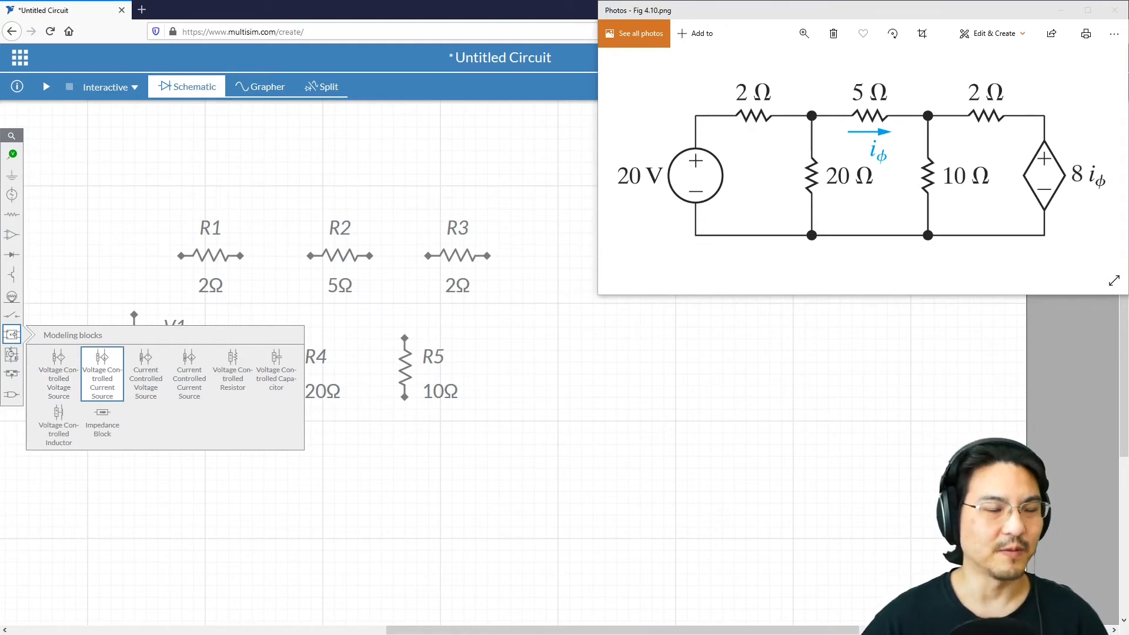
left_click(145, 372)
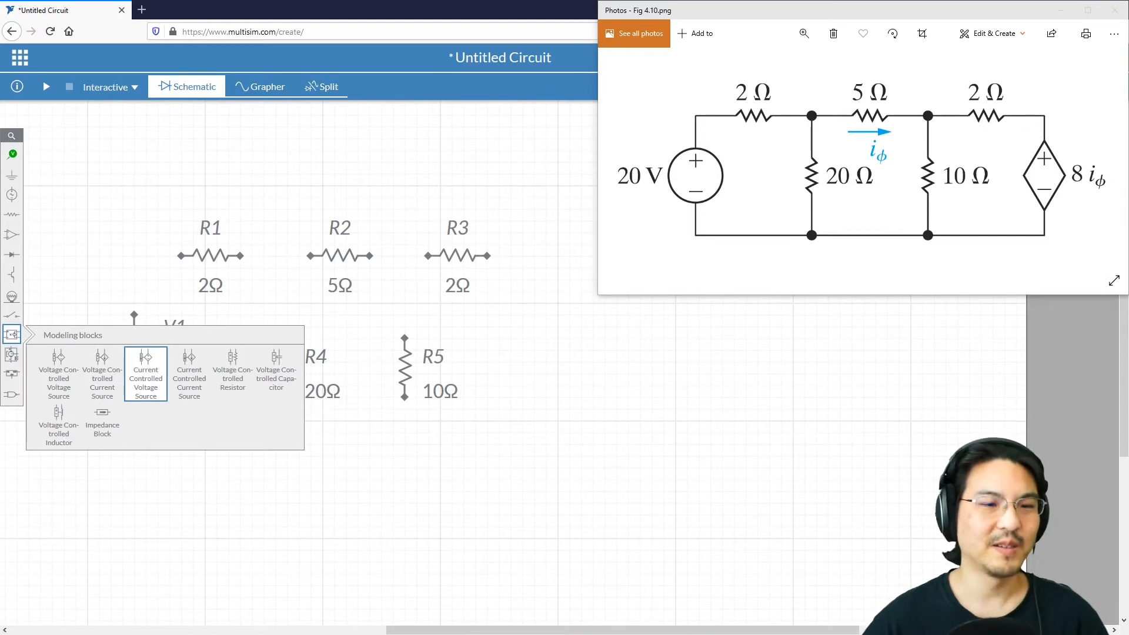
left_click(189, 369)
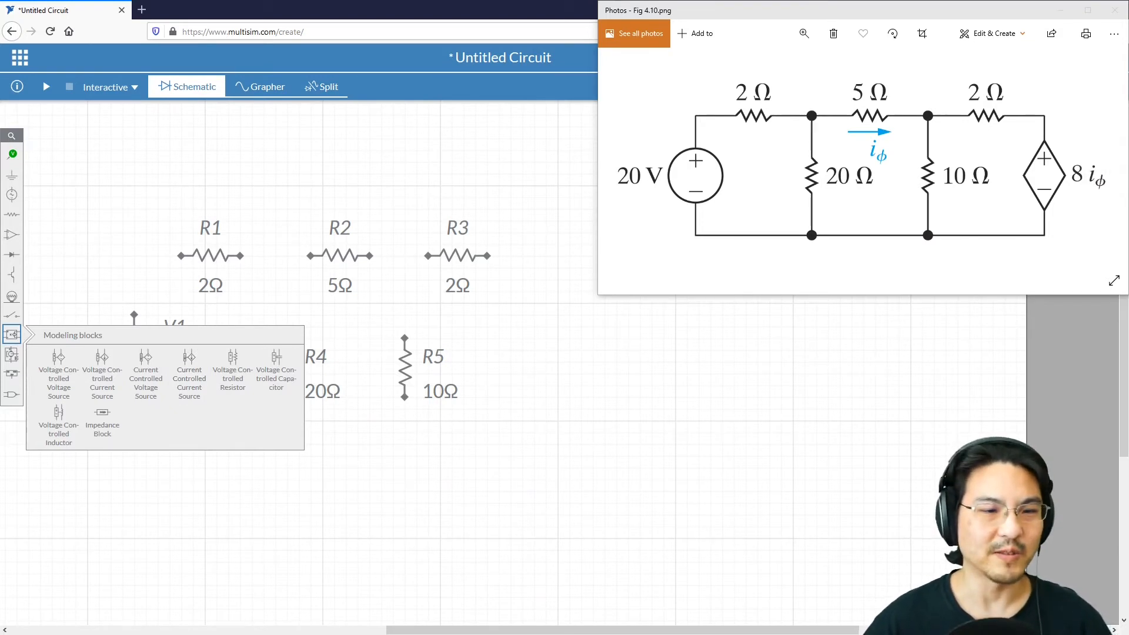
left_click(189, 356)
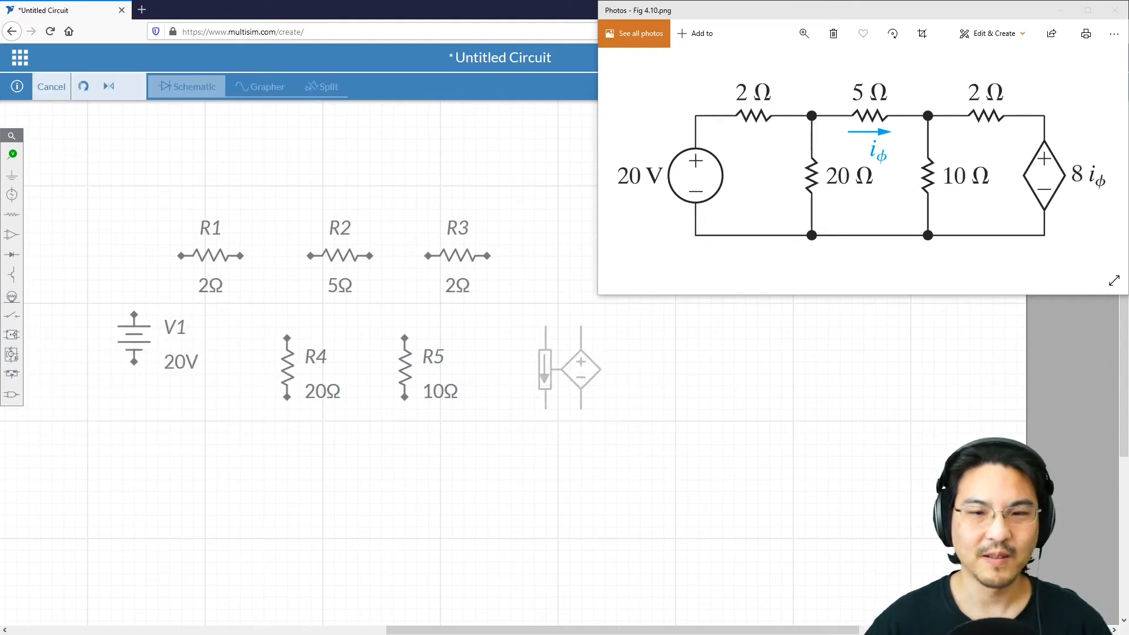
Place controlled source V2 right of R5 and wire V1, R1–R5 and V2 together.
left_click(576, 367)
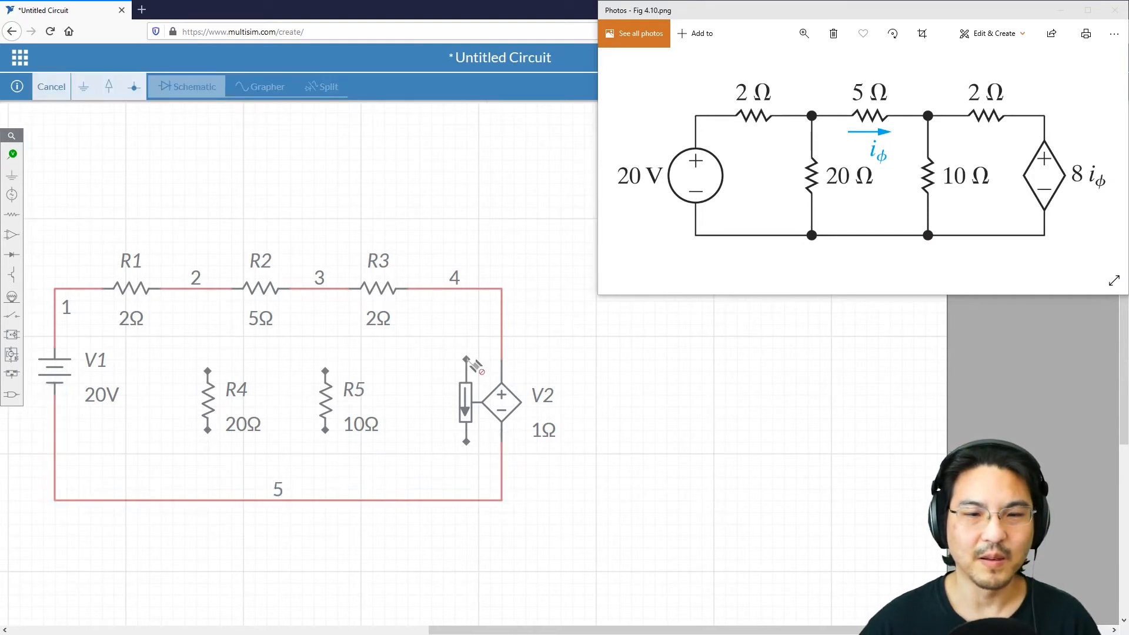
mouse_move(479, 367)
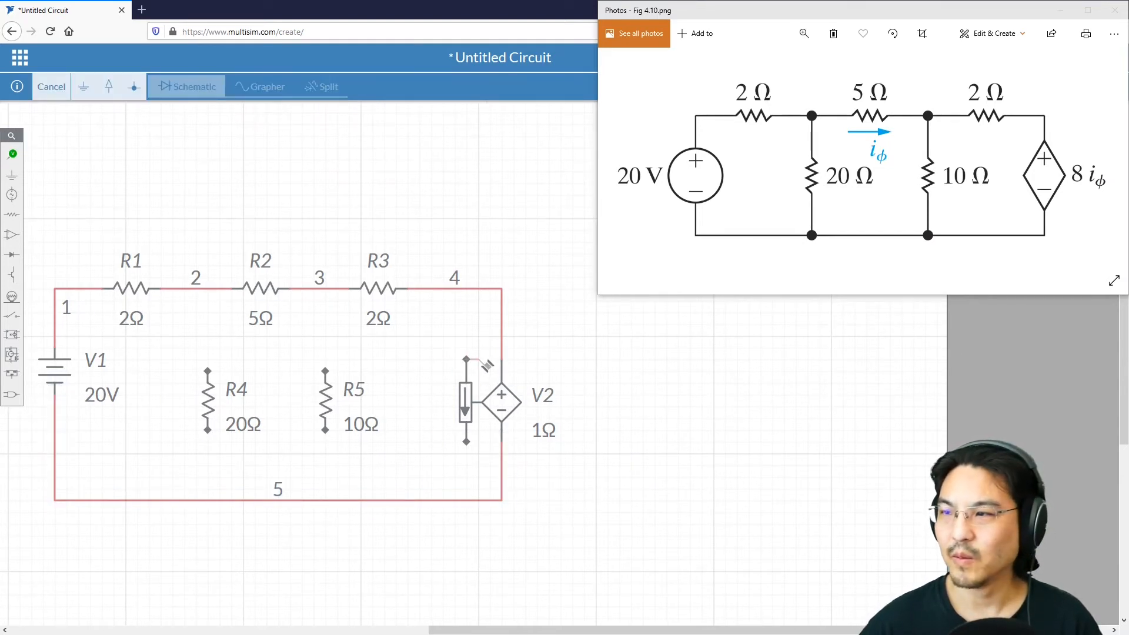
left_click(68, 86)
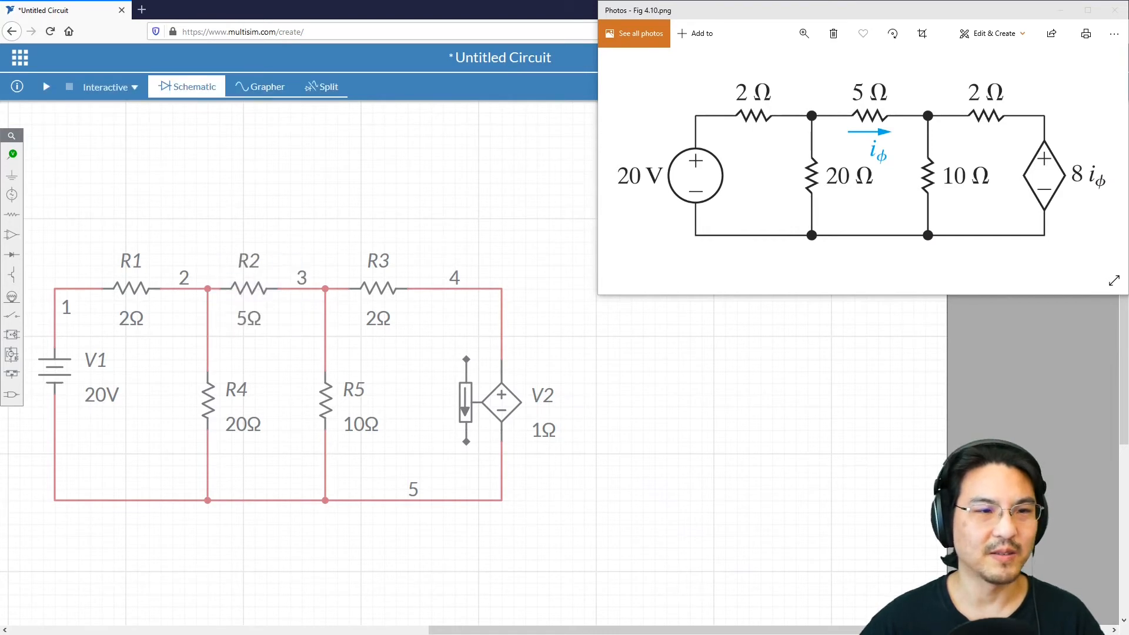
Route R2's free end through V2's current-sensing branch back to node 3.
left_click(11, 154)
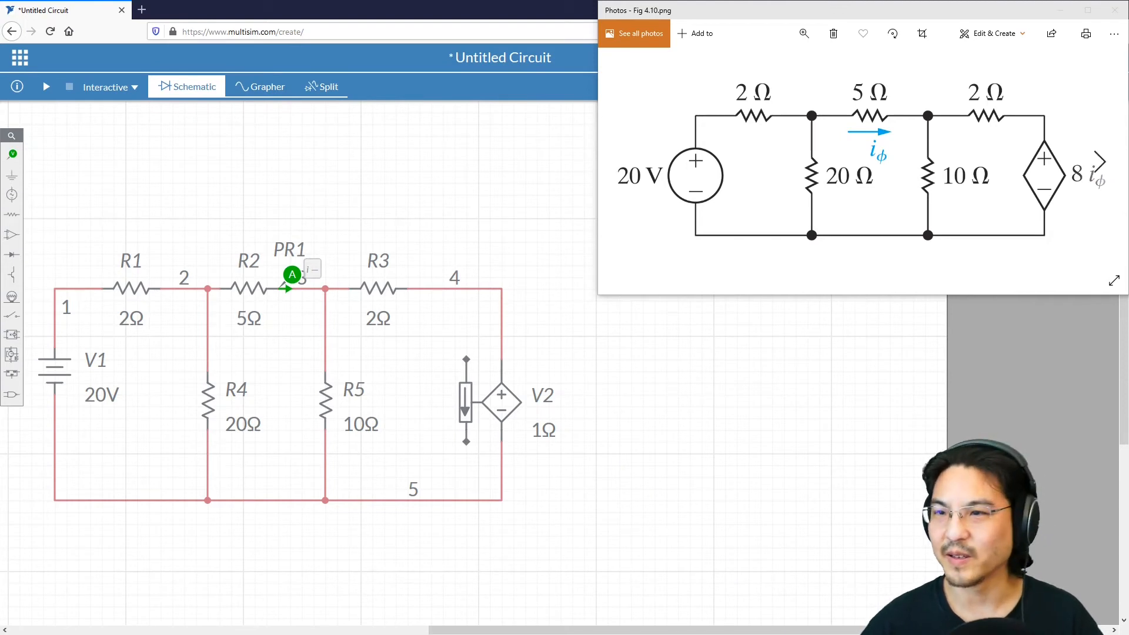
left_click(291, 275)
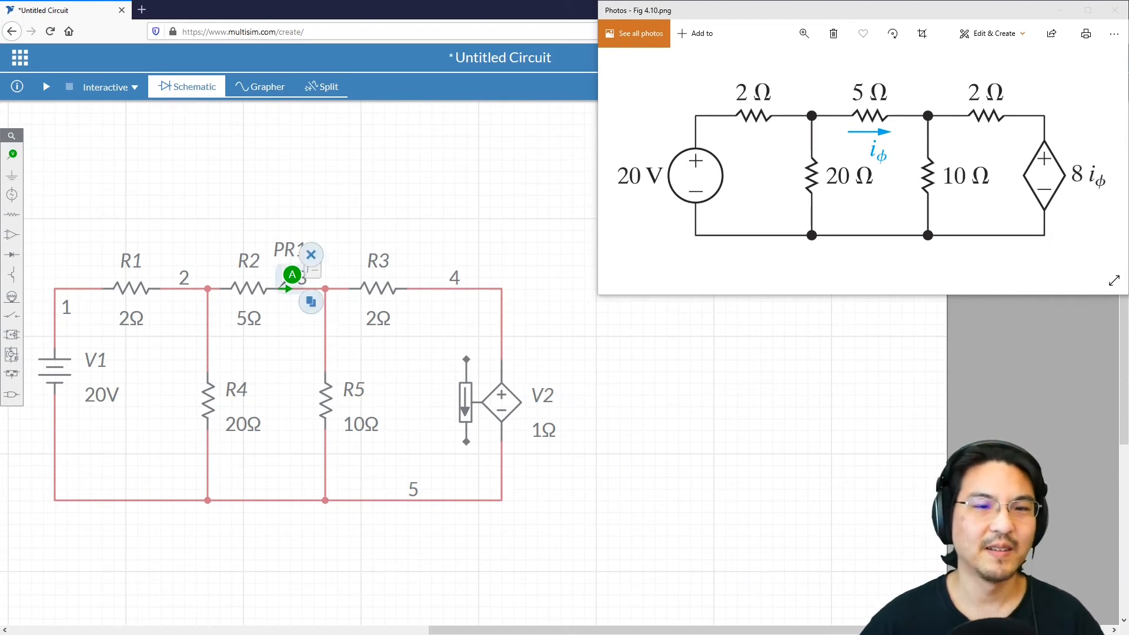
left_click(311, 254)
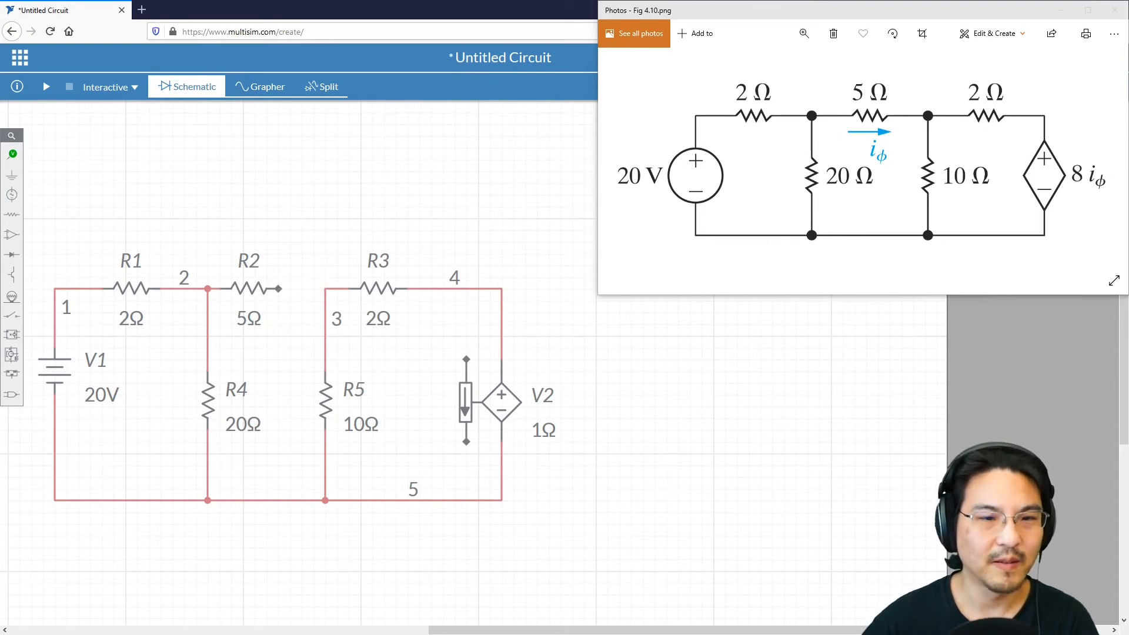
left_click(279, 288)
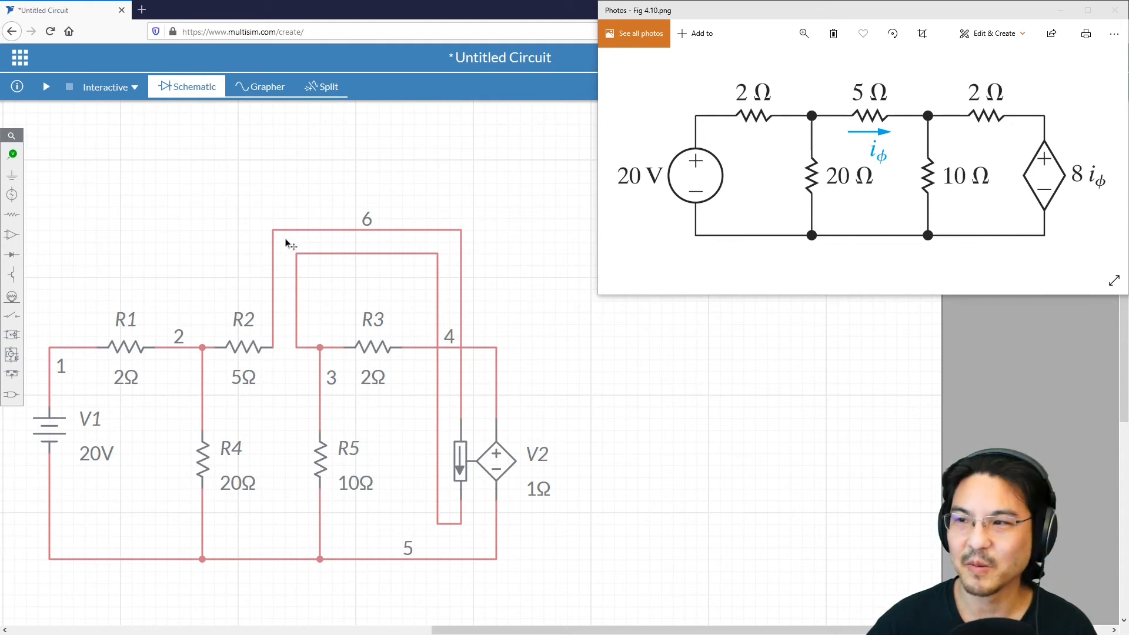
mouse_move(458, 339)
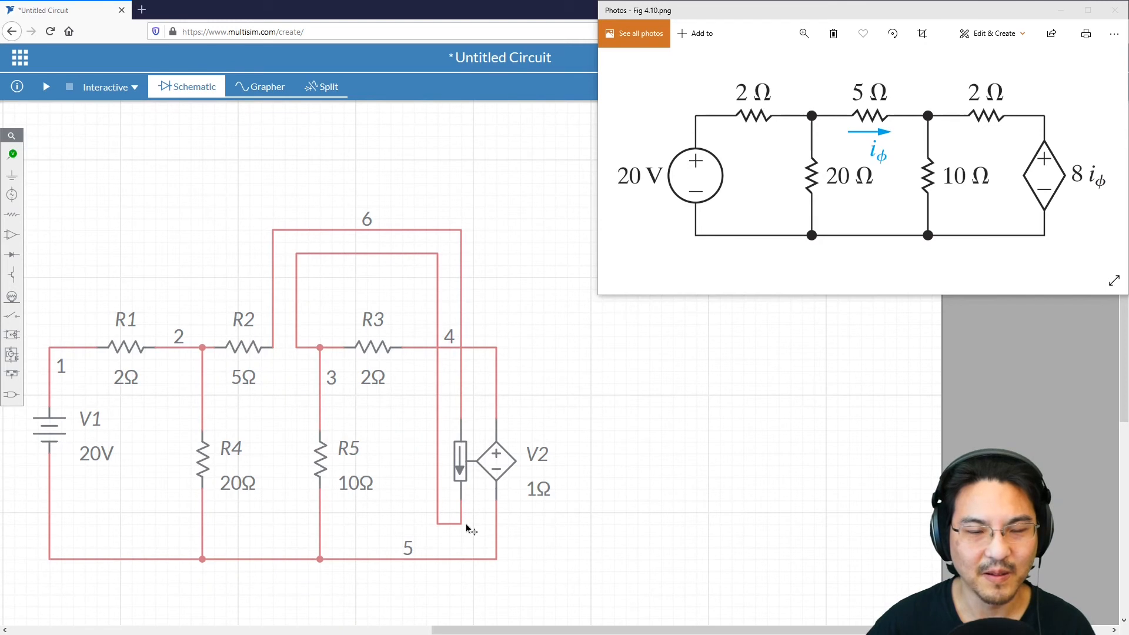
mouse_move(310, 259)
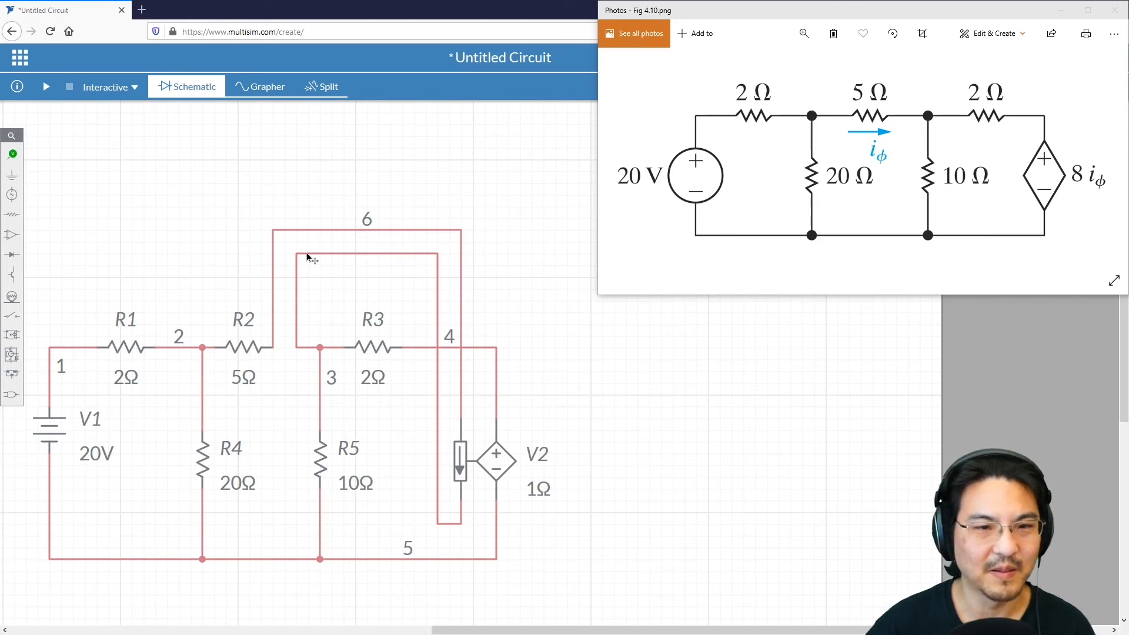
mouse_move(456, 433)
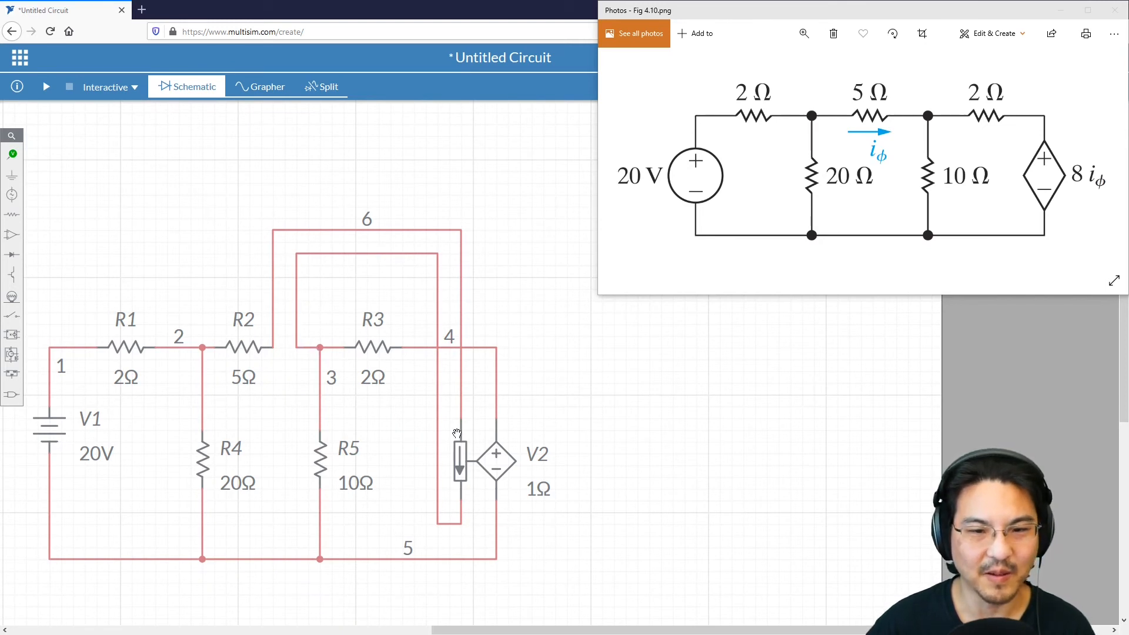
mouse_move(458, 466)
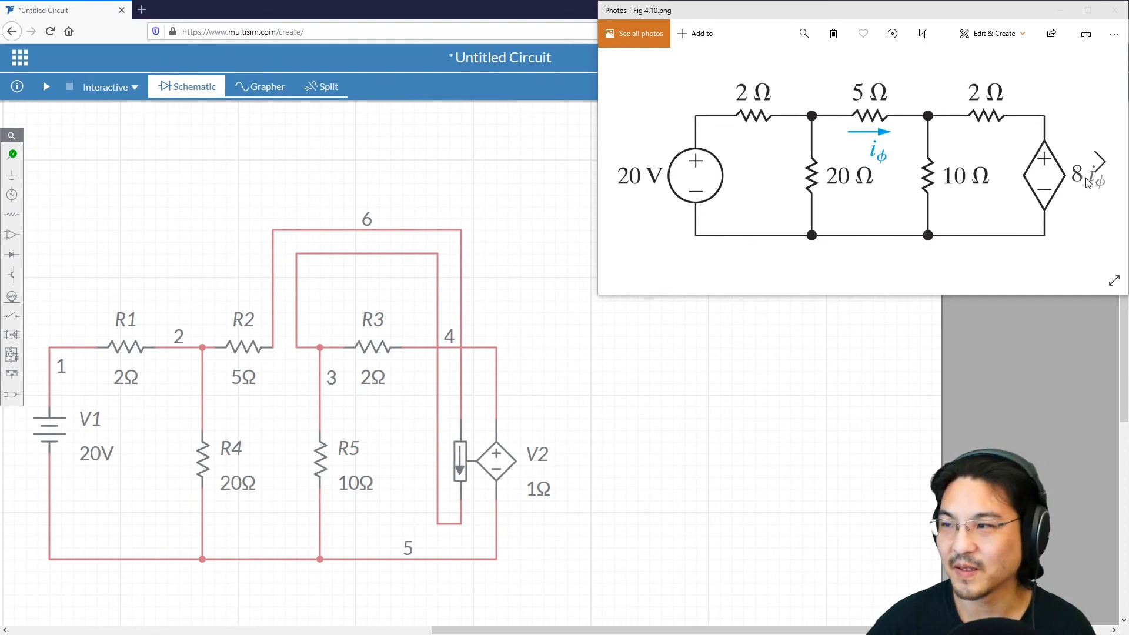
Change V2's transresistance from 1 Ω to 8 Ω.
left_click(538, 488)
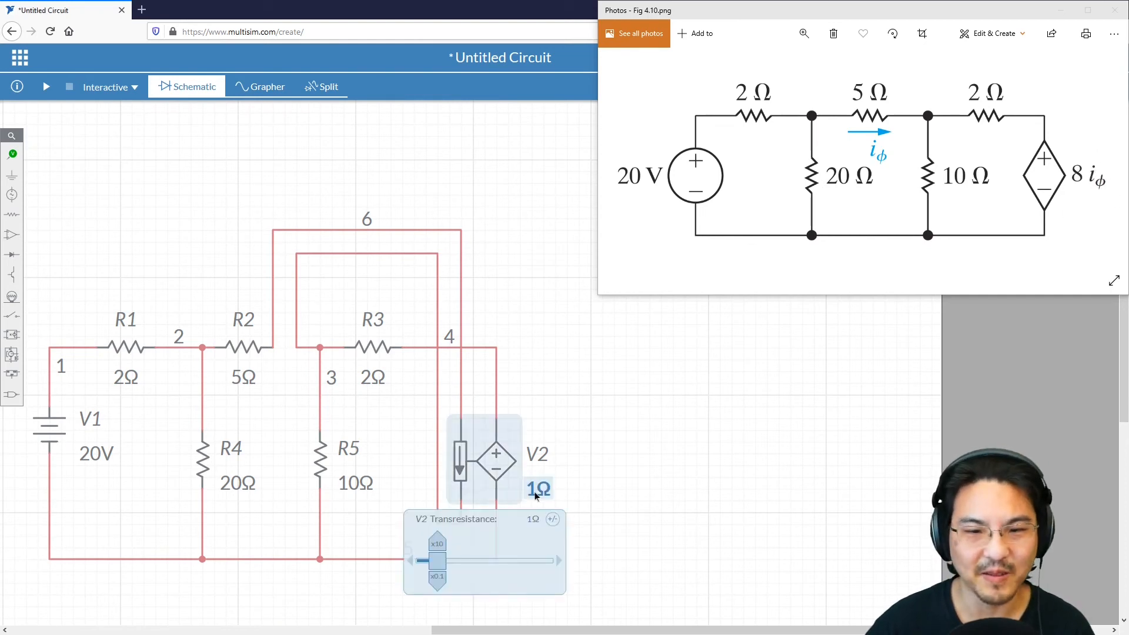
left_click(517, 520)
type("8")
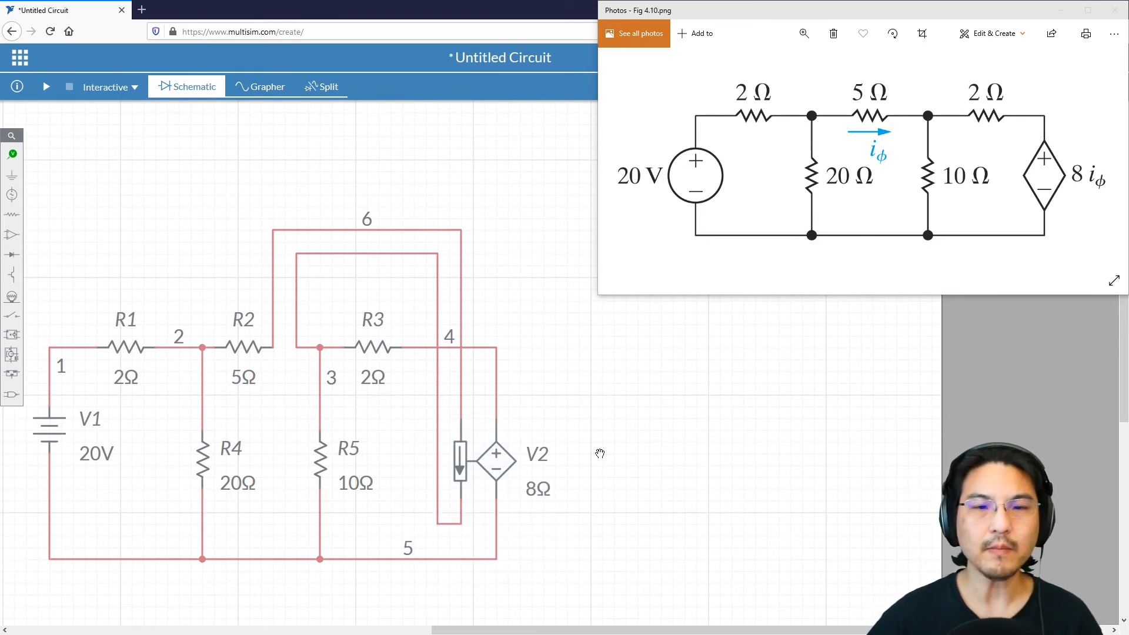
mouse_move(571, 424)
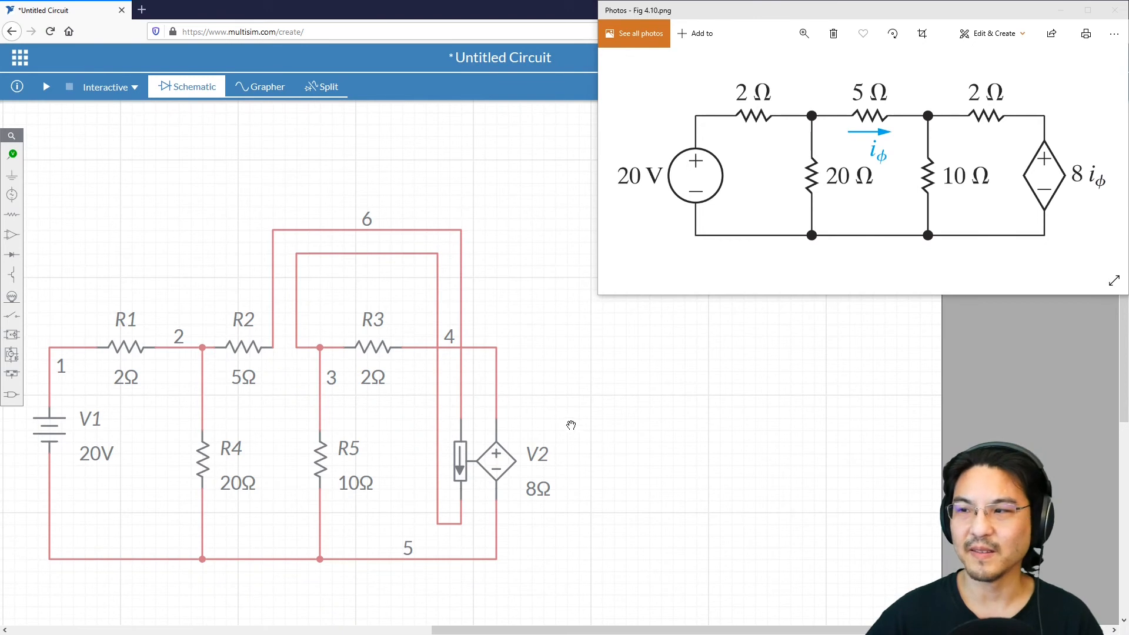
mouse_move(746, 256)
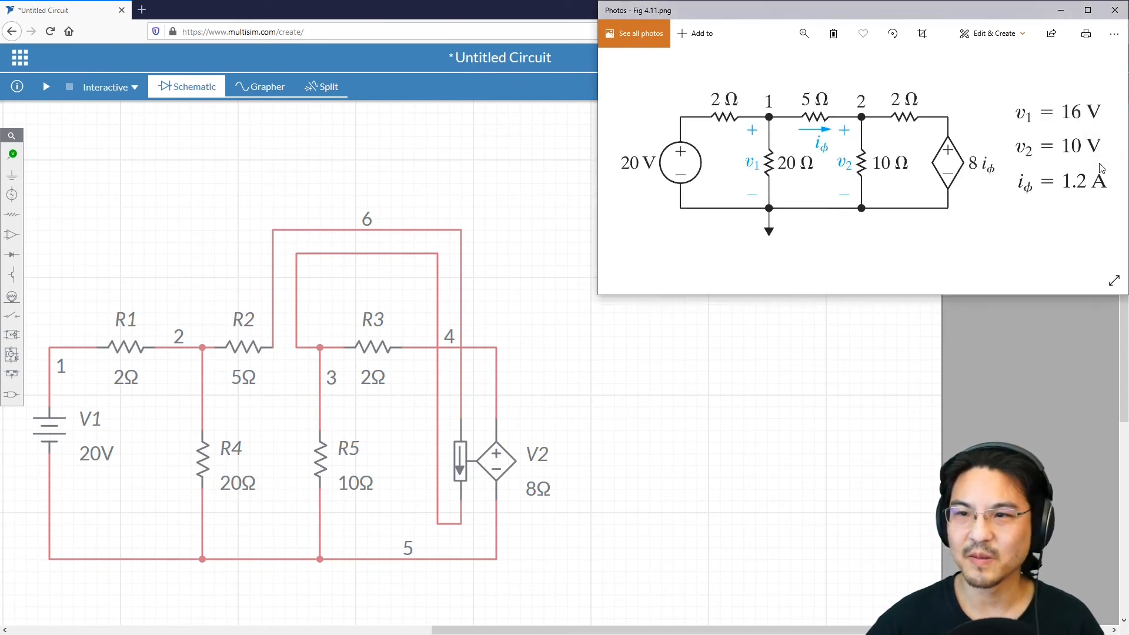
mouse_move(638, 277)
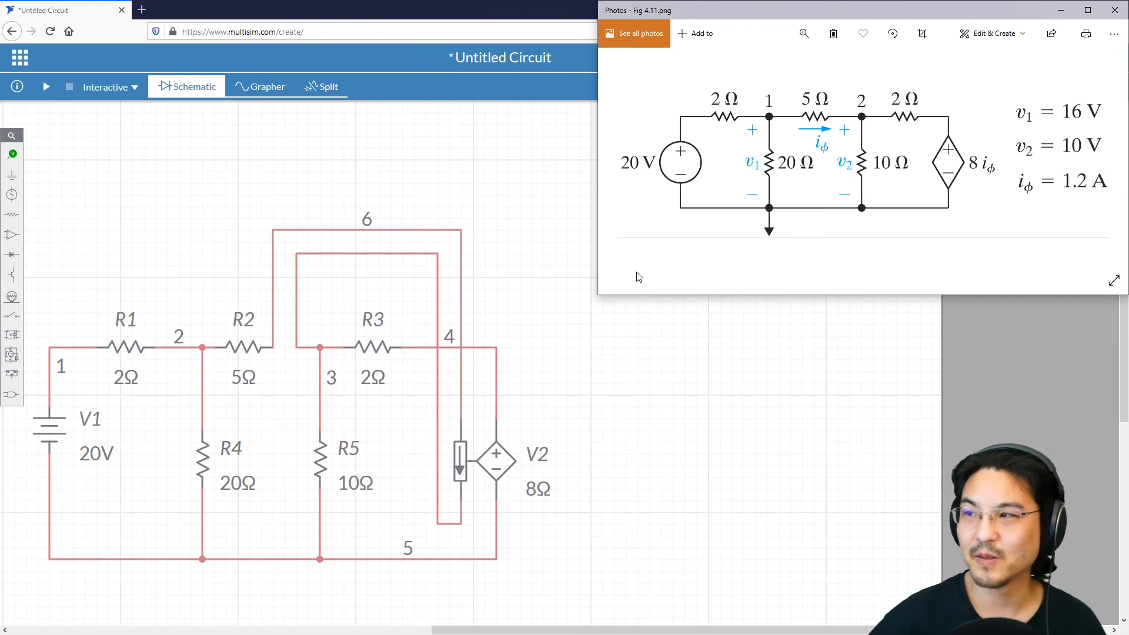
mouse_move(792, 196)
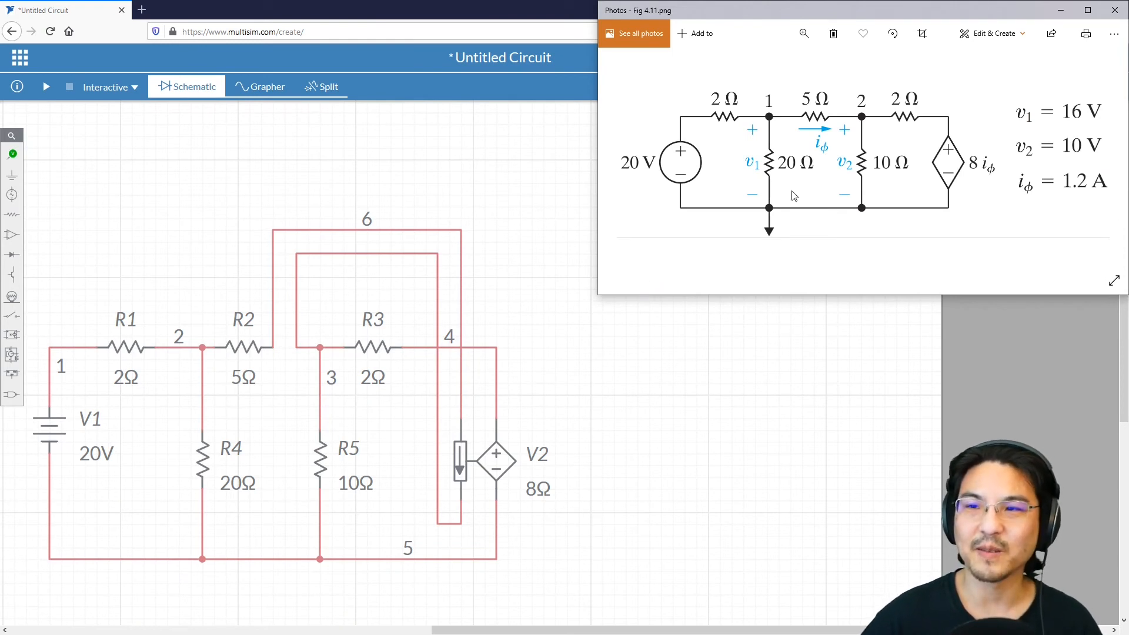
mouse_move(10, 231)
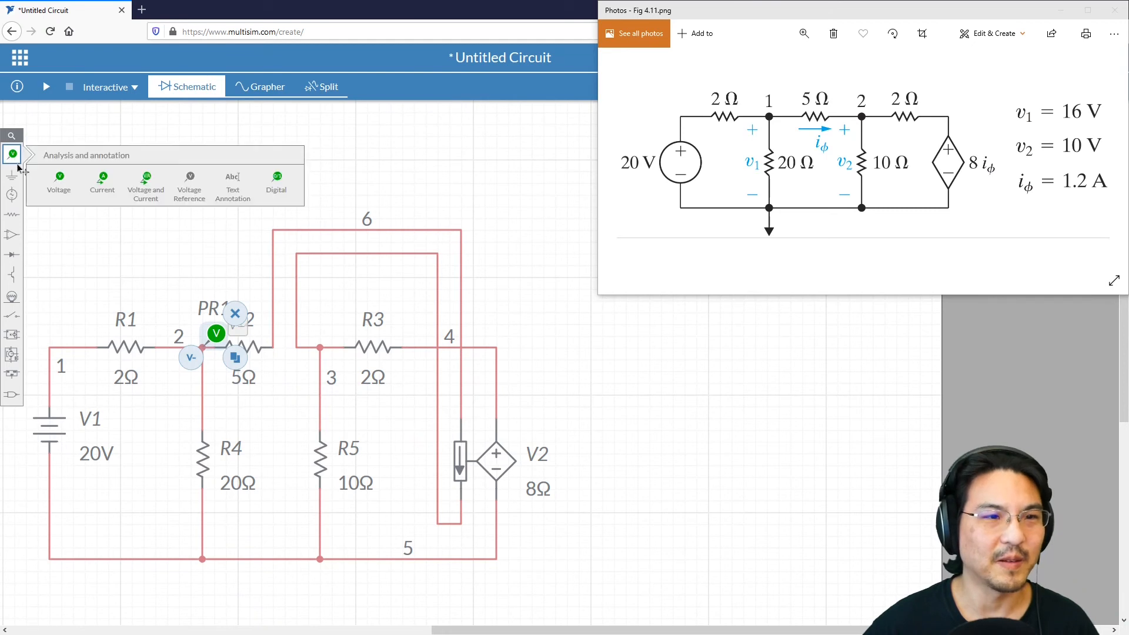
Place voltage probes on nodes 2 and 3 and a current probe on wire 6.
left_click(58, 179)
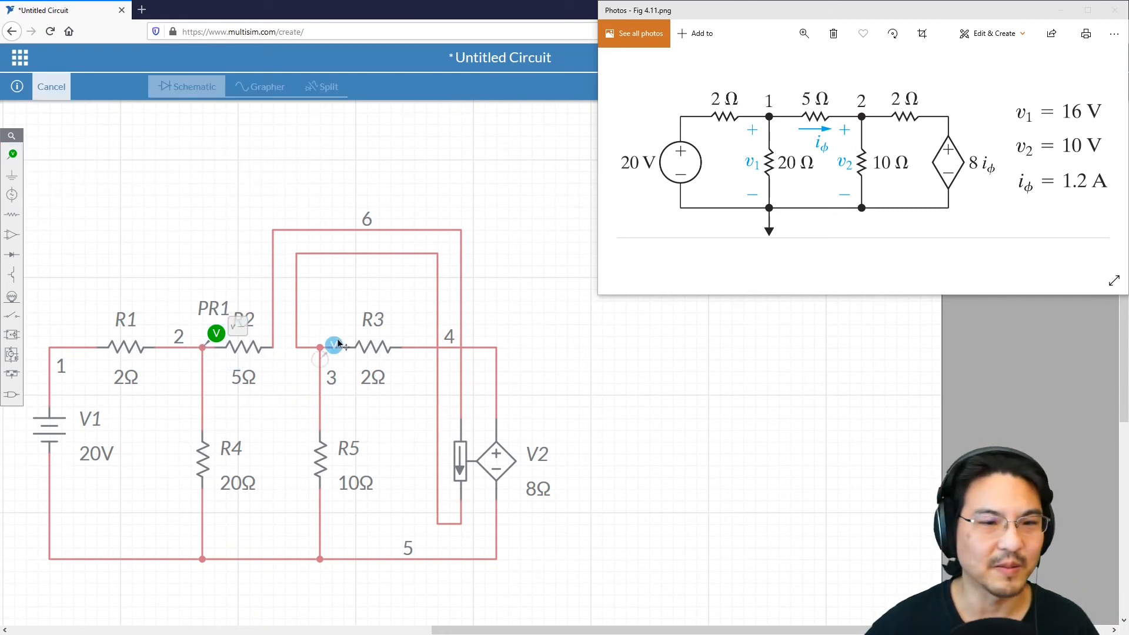
left_click(333, 344)
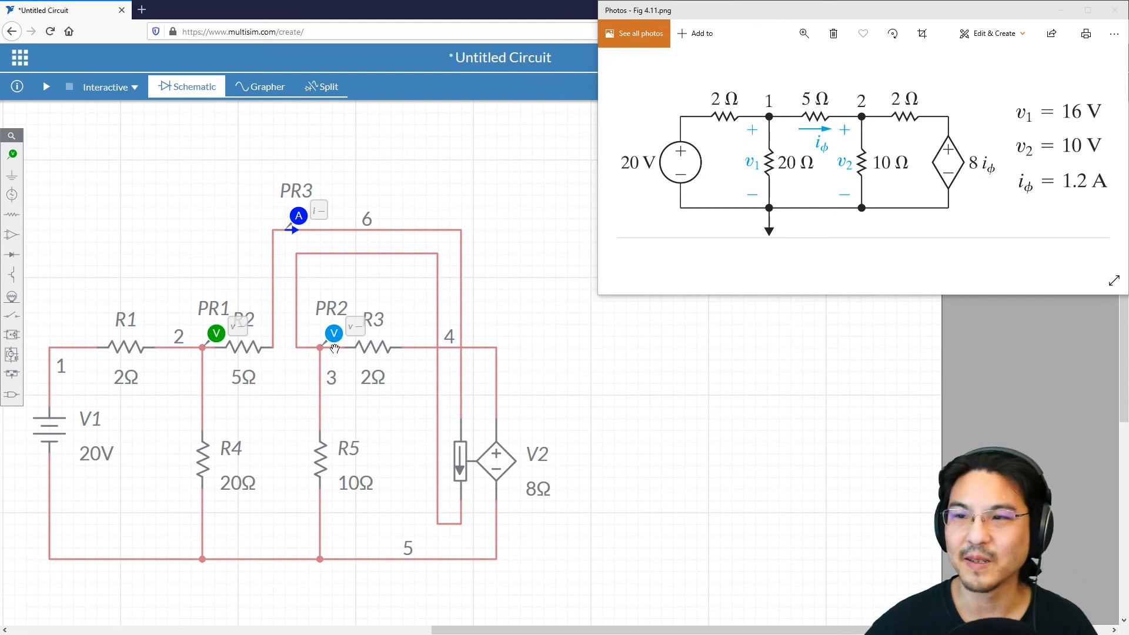
mouse_move(77, 318)
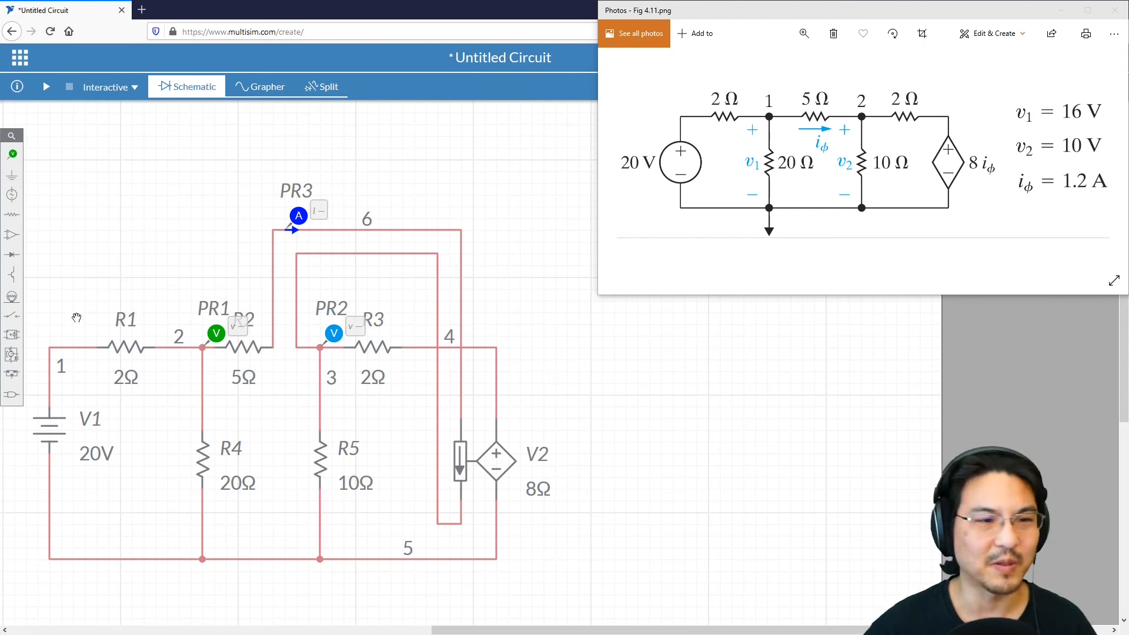
mouse_move(873, 272)
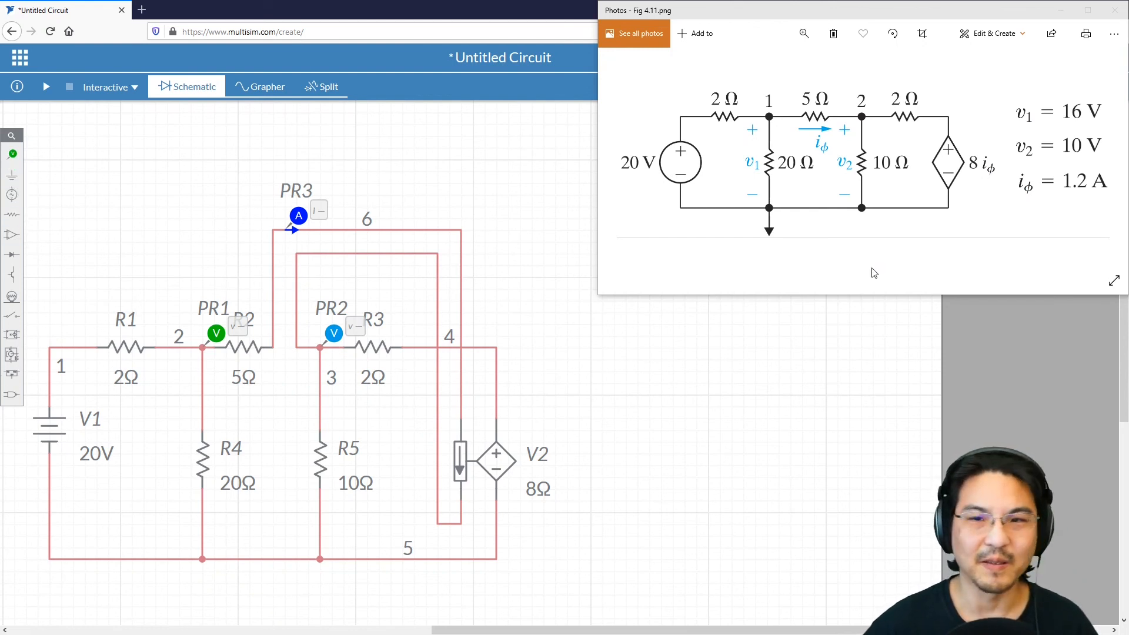
mouse_move(82, 202)
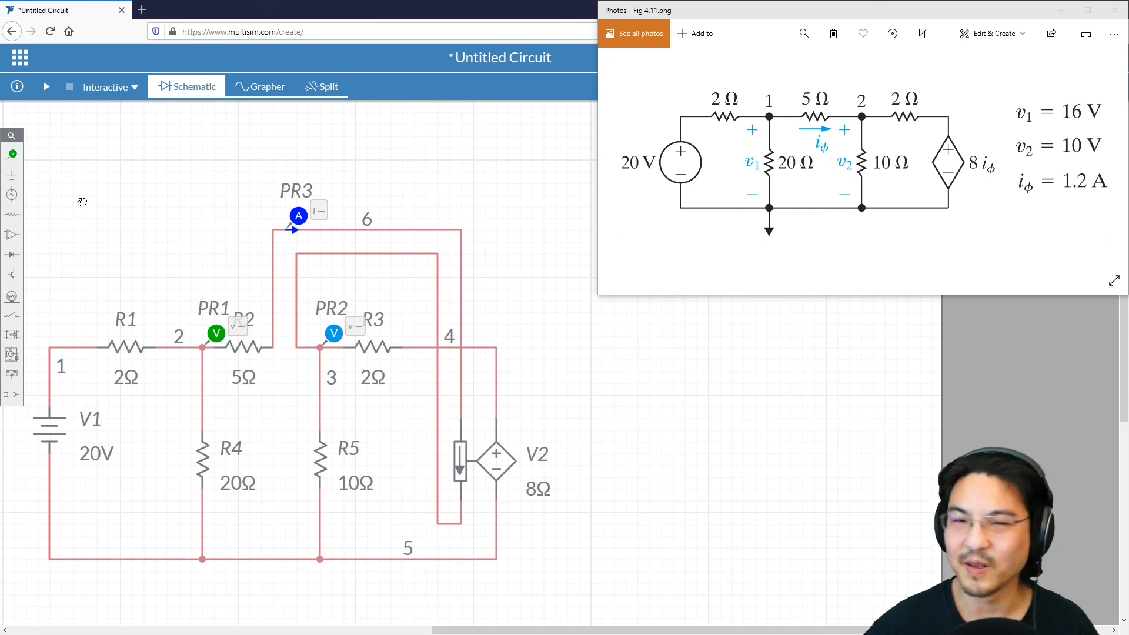
Ground the bottom node and run DC Op, reading 16 V, 10 V and 1.2 A.
left_click(12, 175)
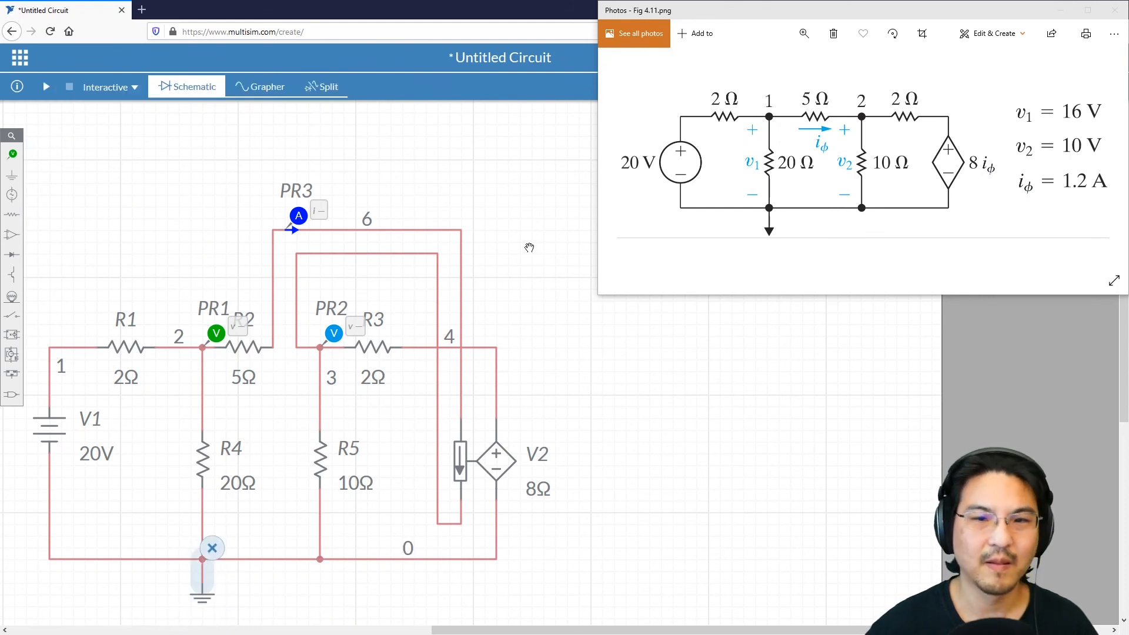
left_click(106, 86)
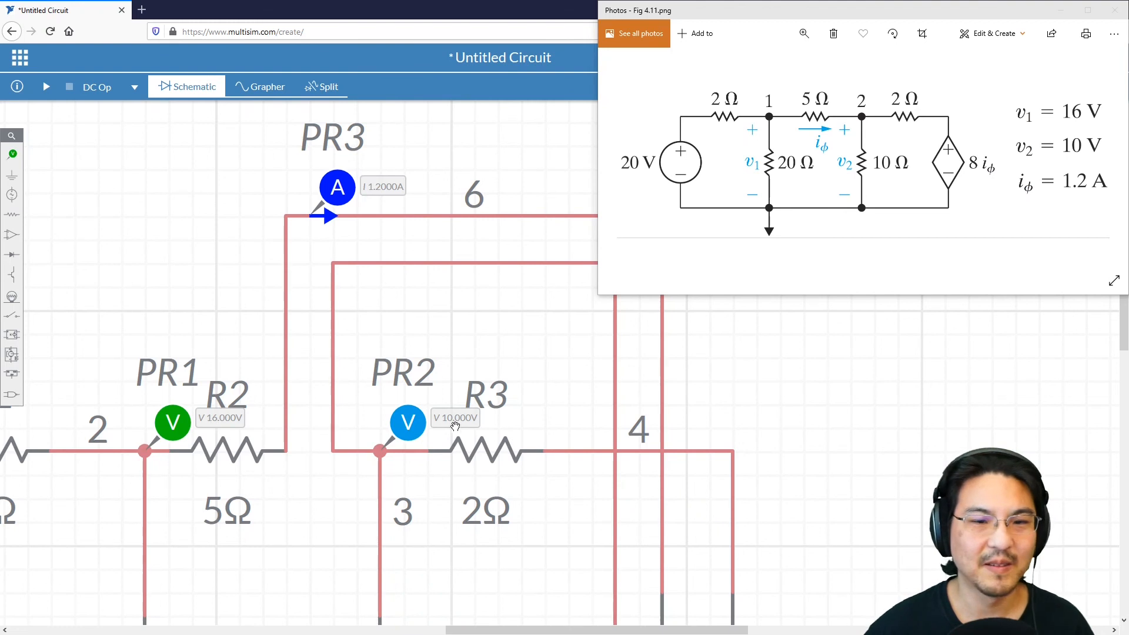
mouse_move(375, 188)
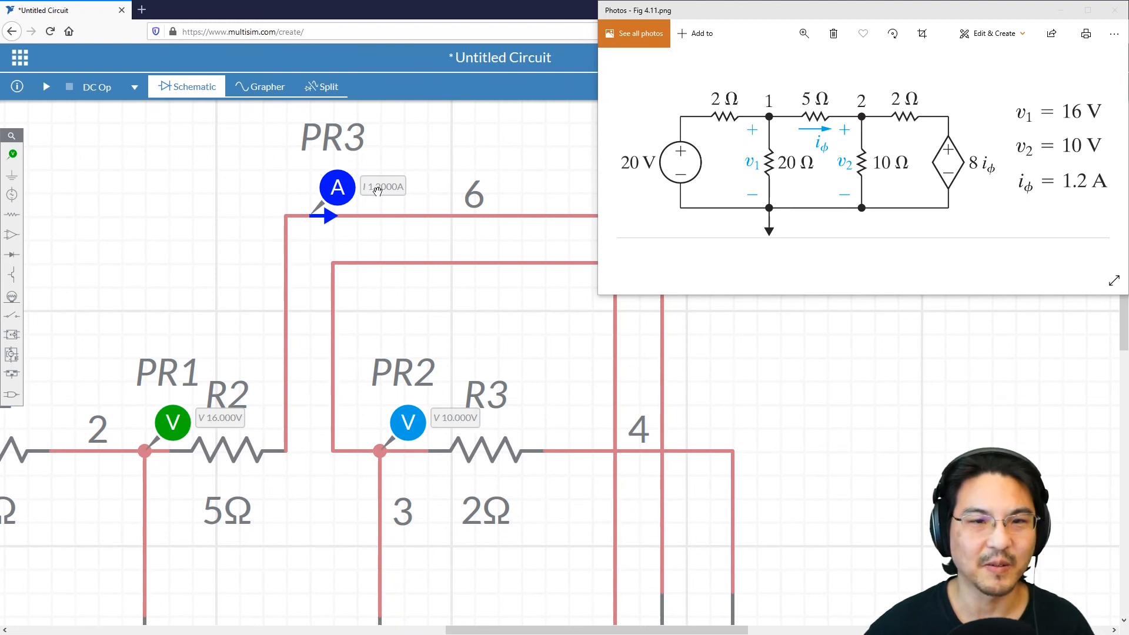
mouse_move(1000, 202)
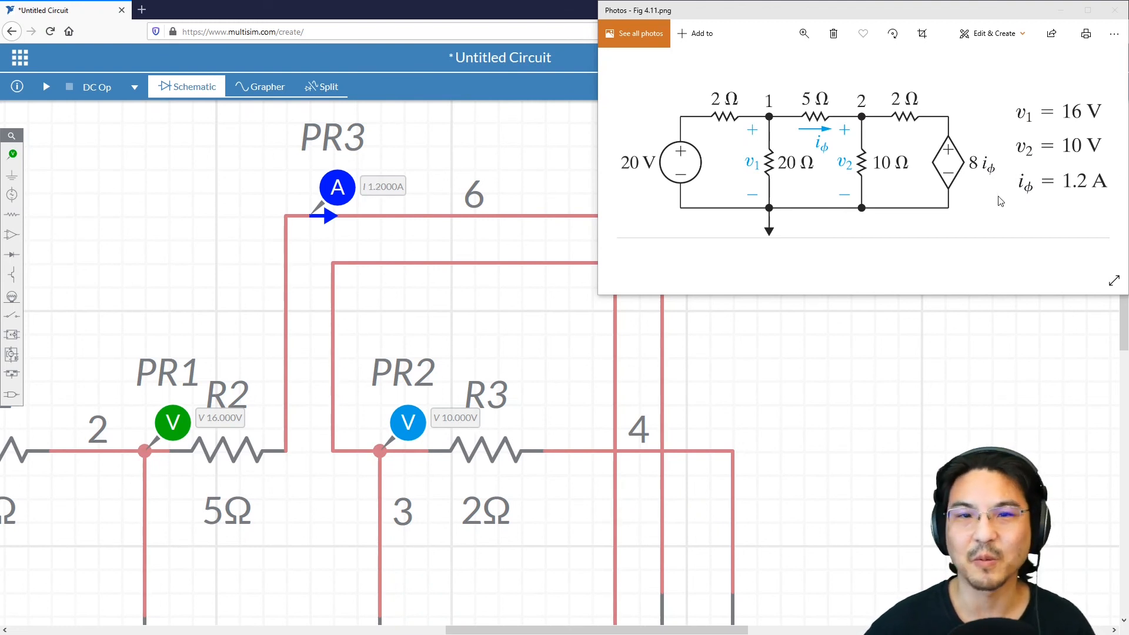